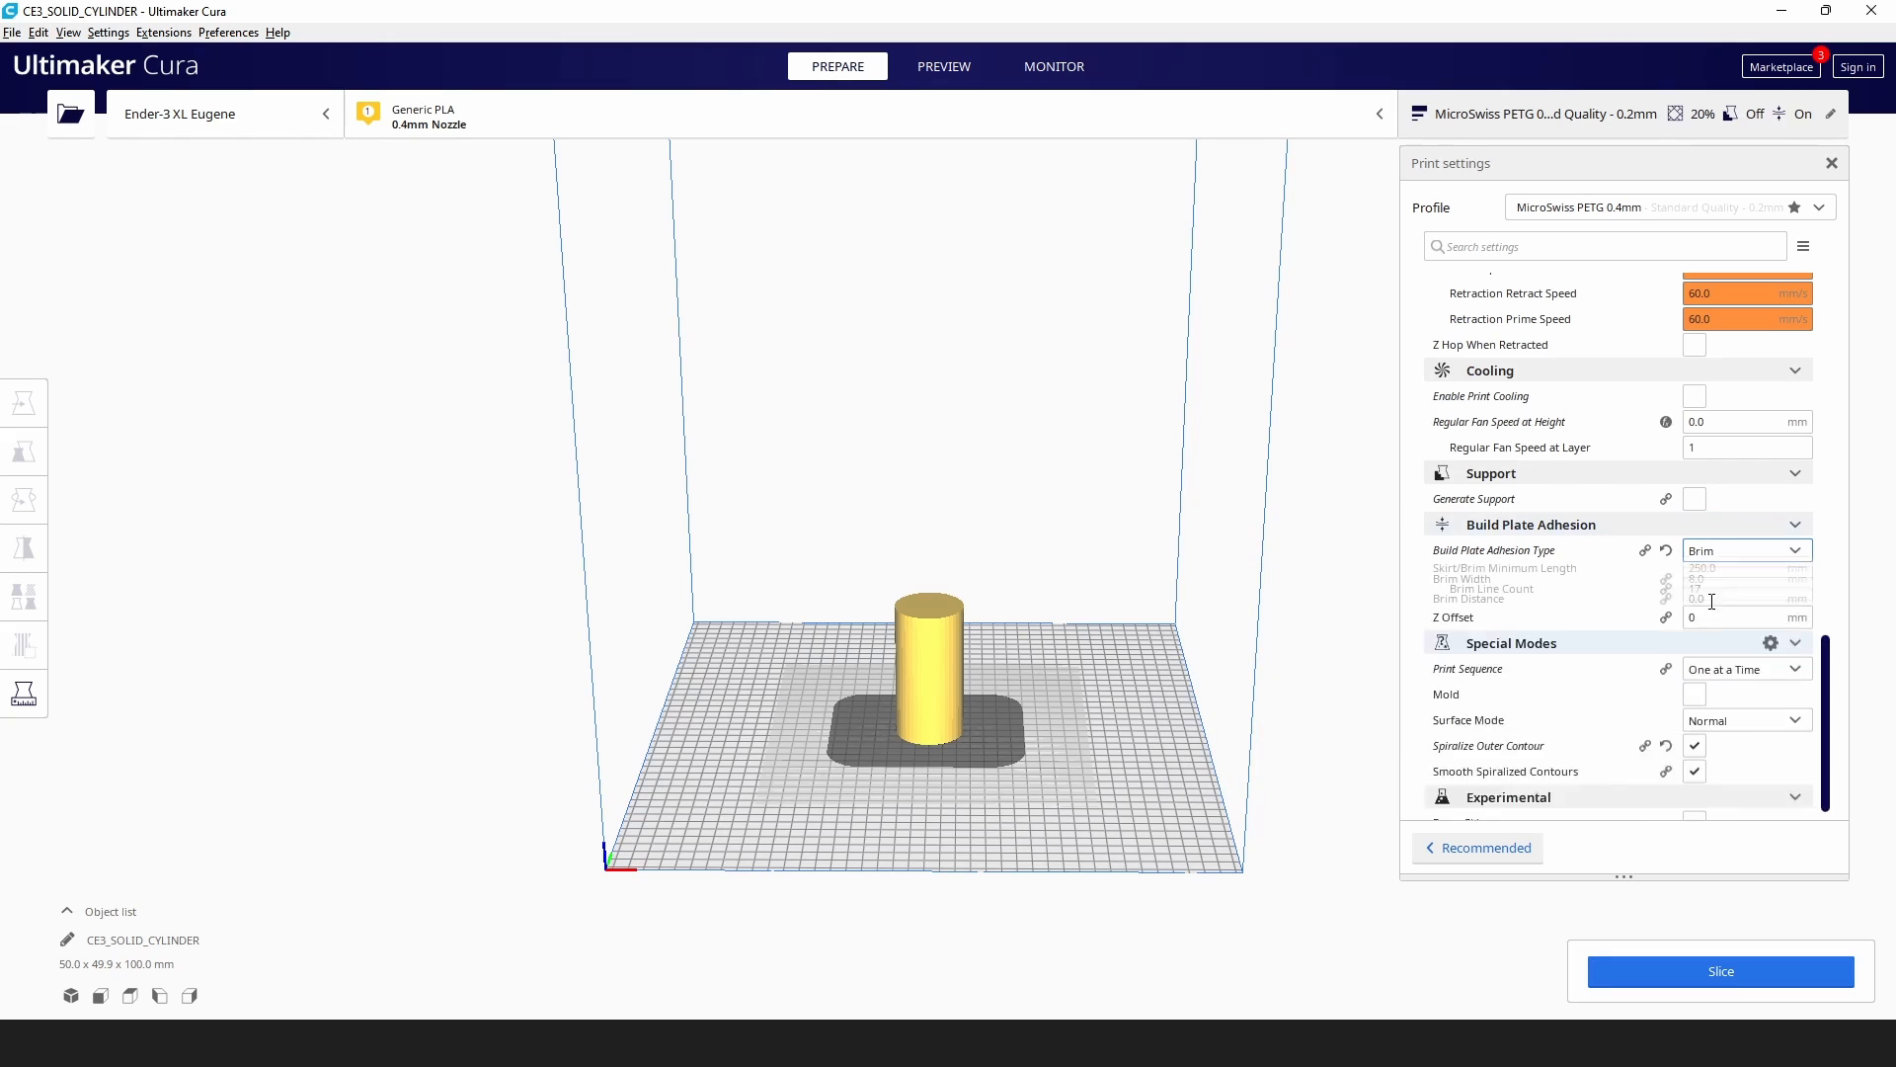
# Slice the vase-mode cylinder and drag the layer slider to show all layers up to the top.
pyautogui.click(1720, 971)
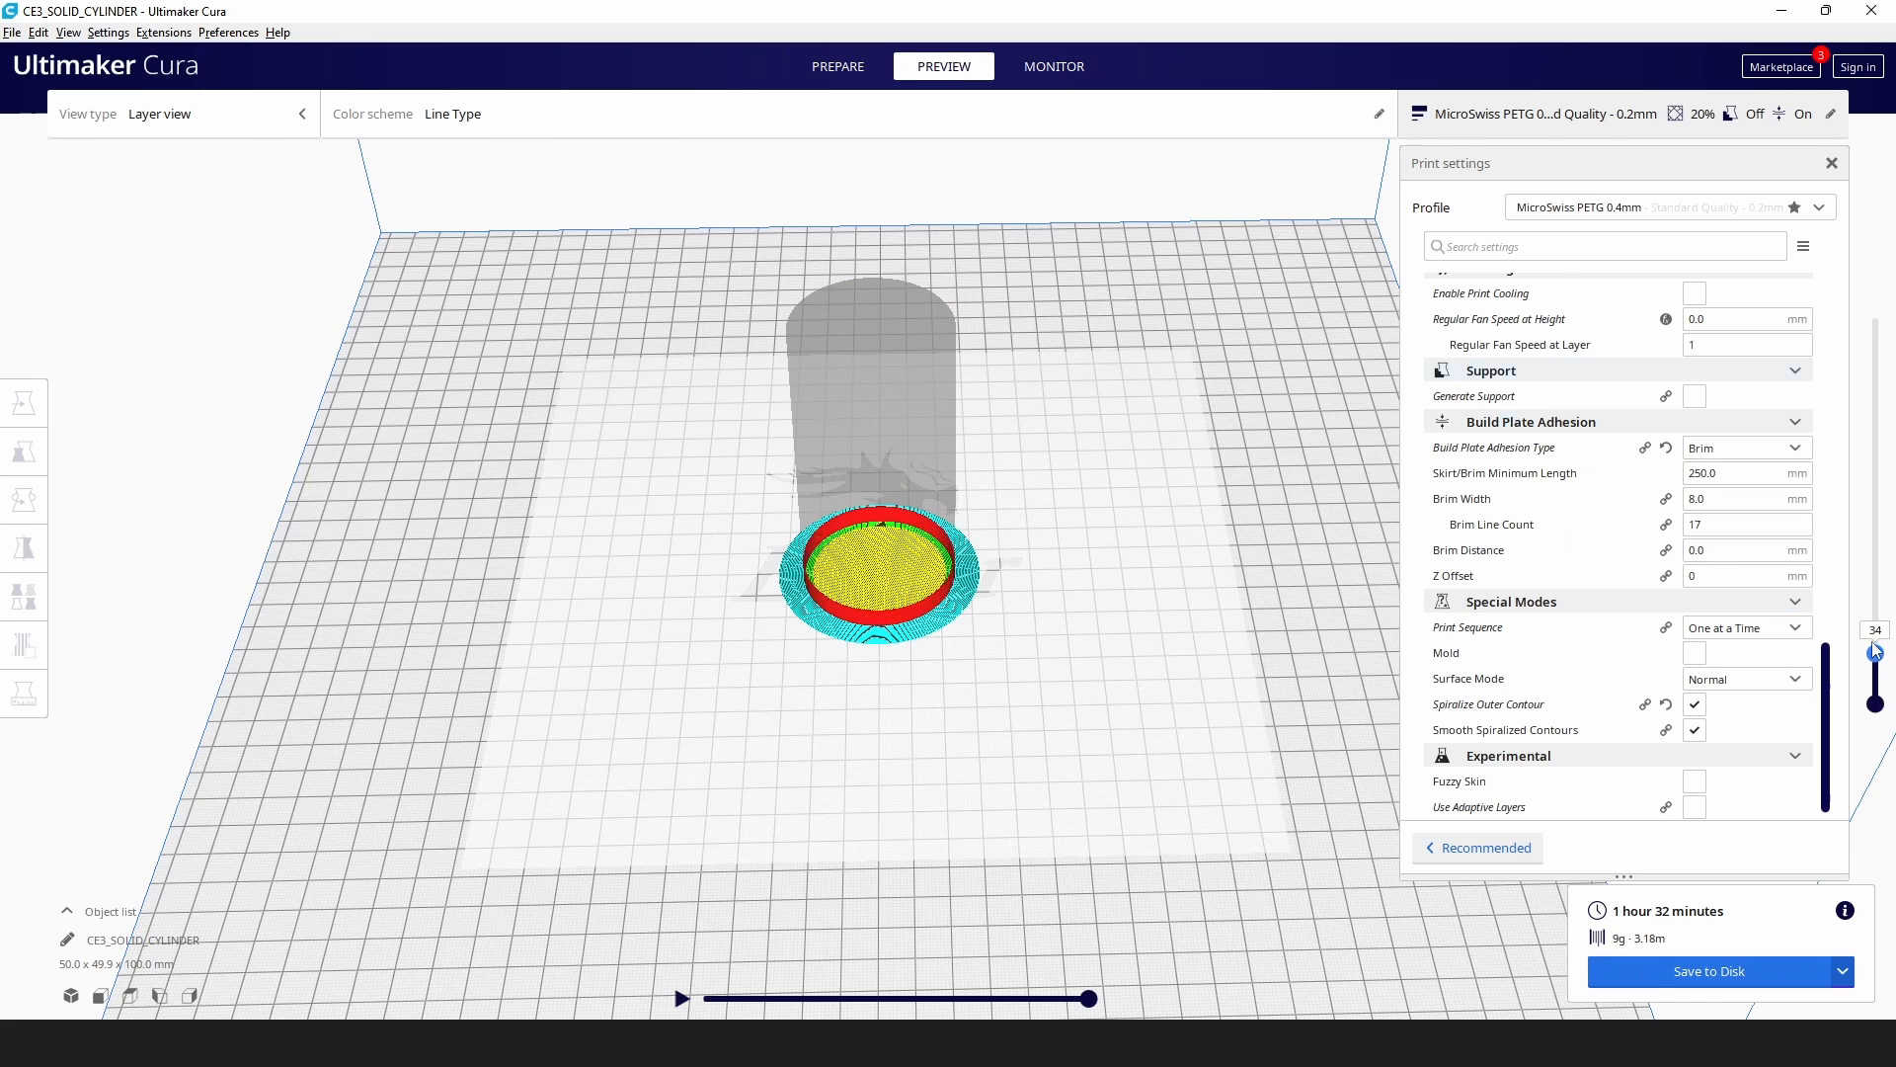
pyautogui.moveTo(1874, 649); pyautogui.dragTo(1874, 317)
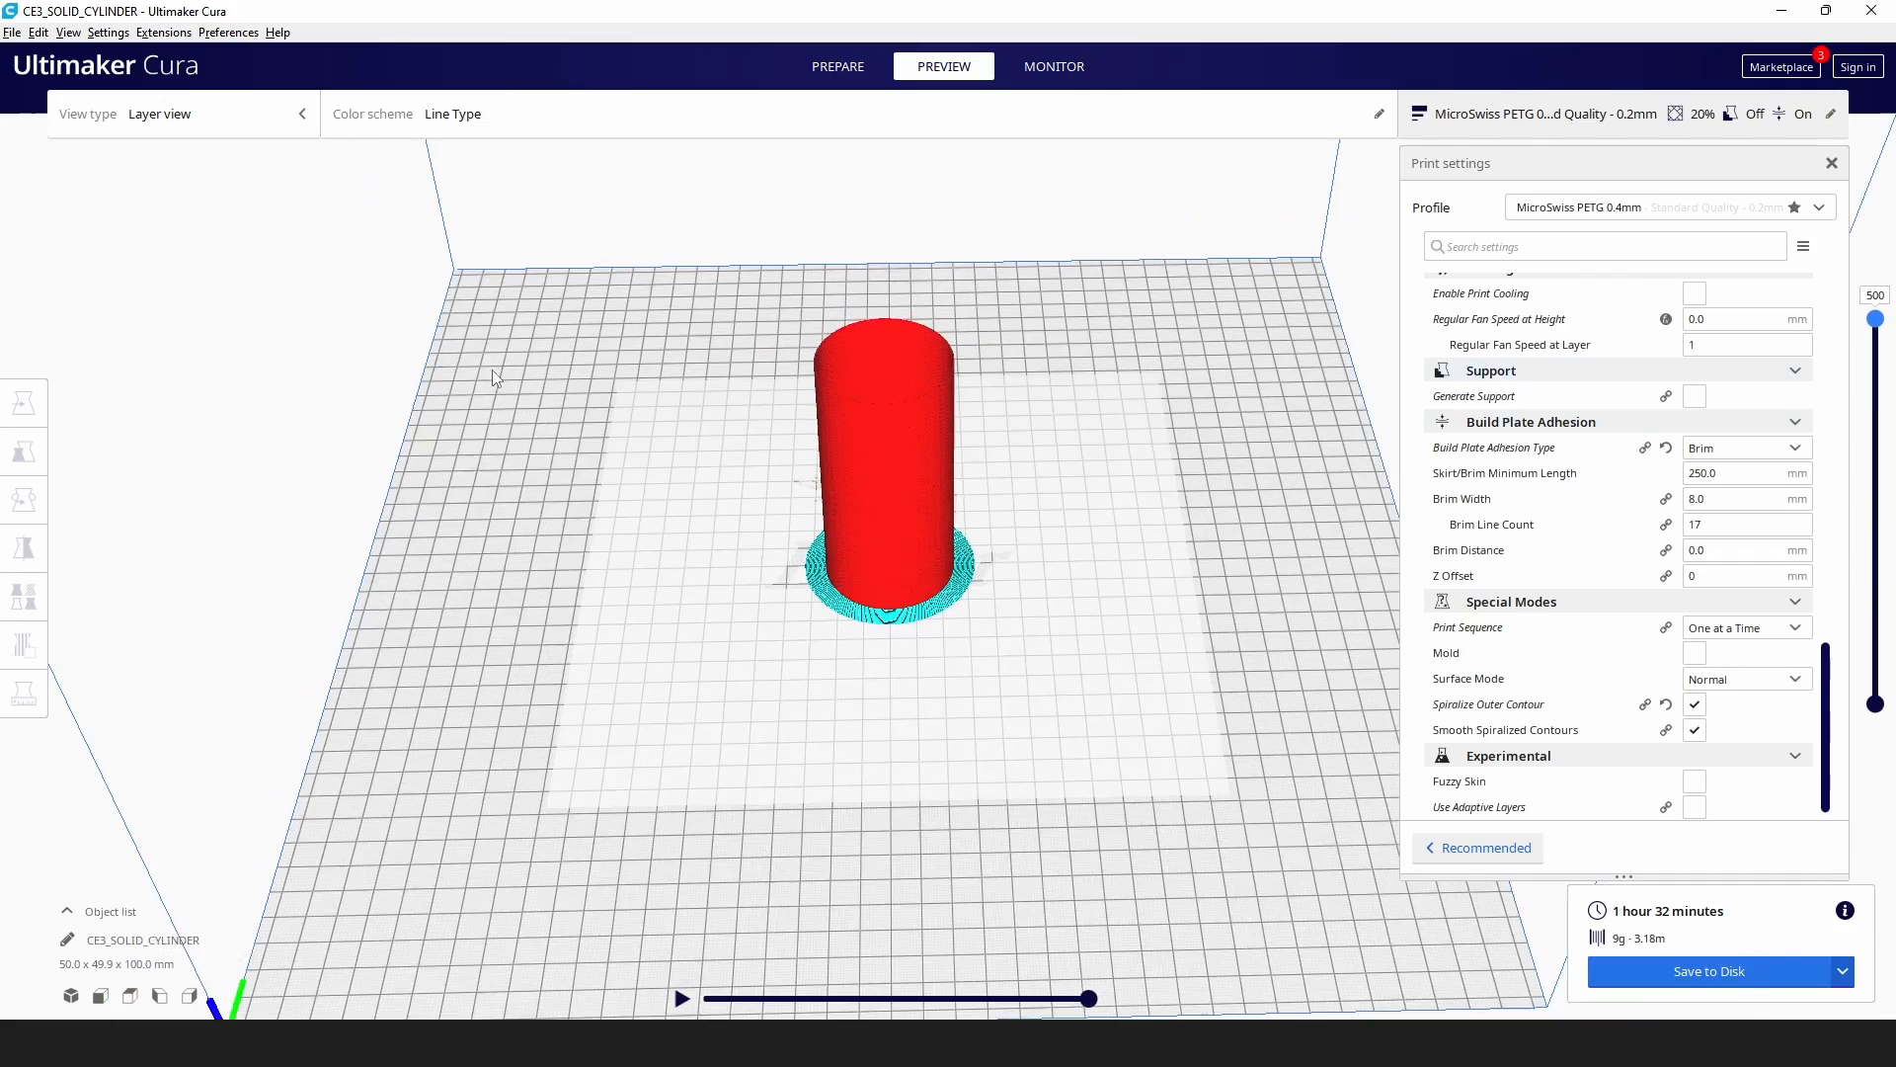